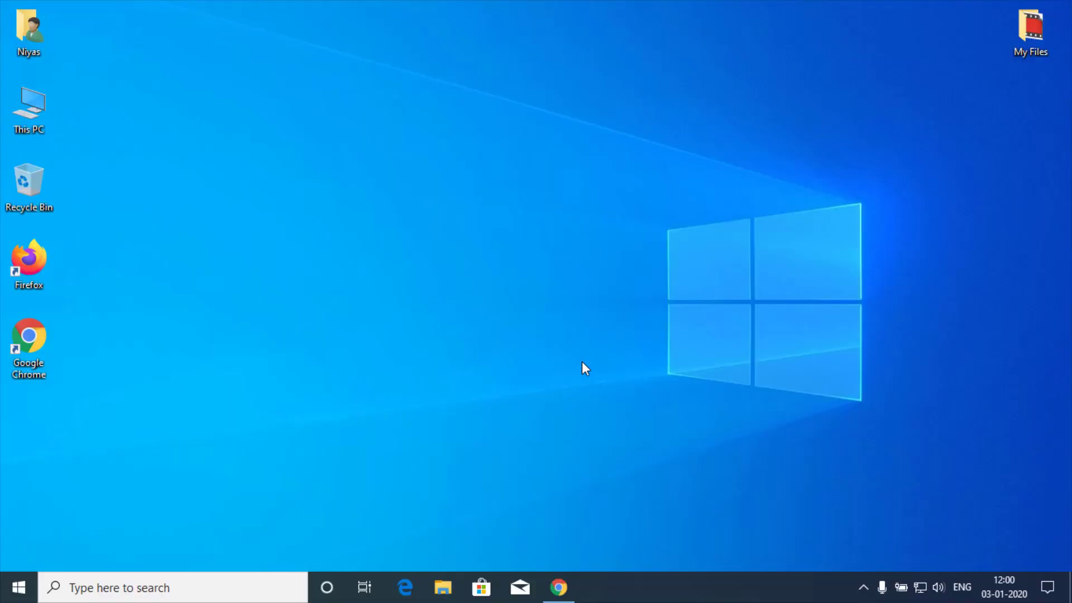
- Search Google for 'rufus' in Chrome
{"action": "left_click", "coordinate": [559, 587]}
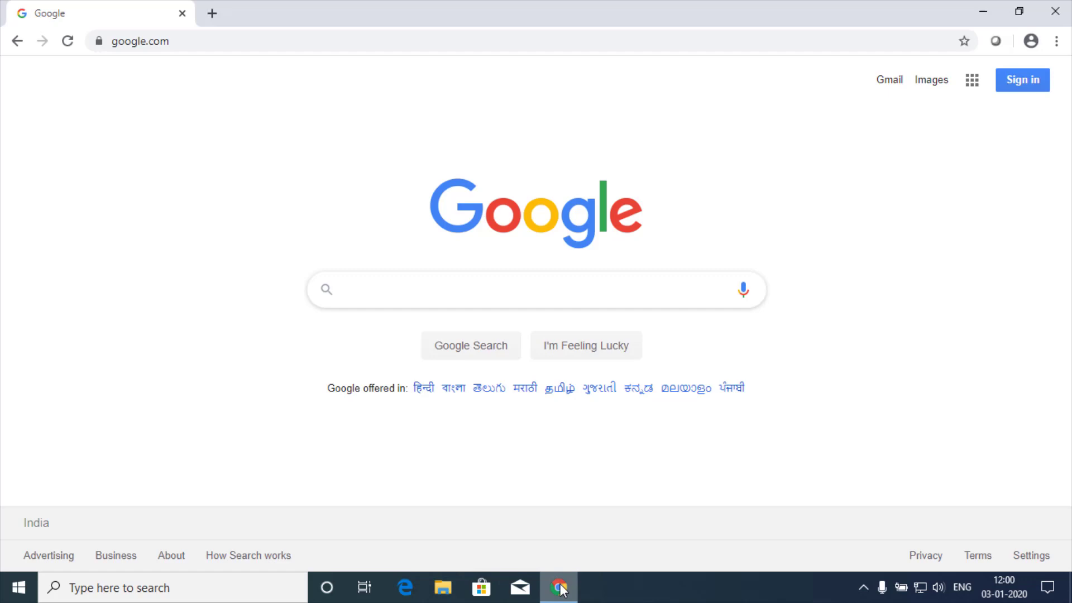
{"action": "type", "text": "rufus"}
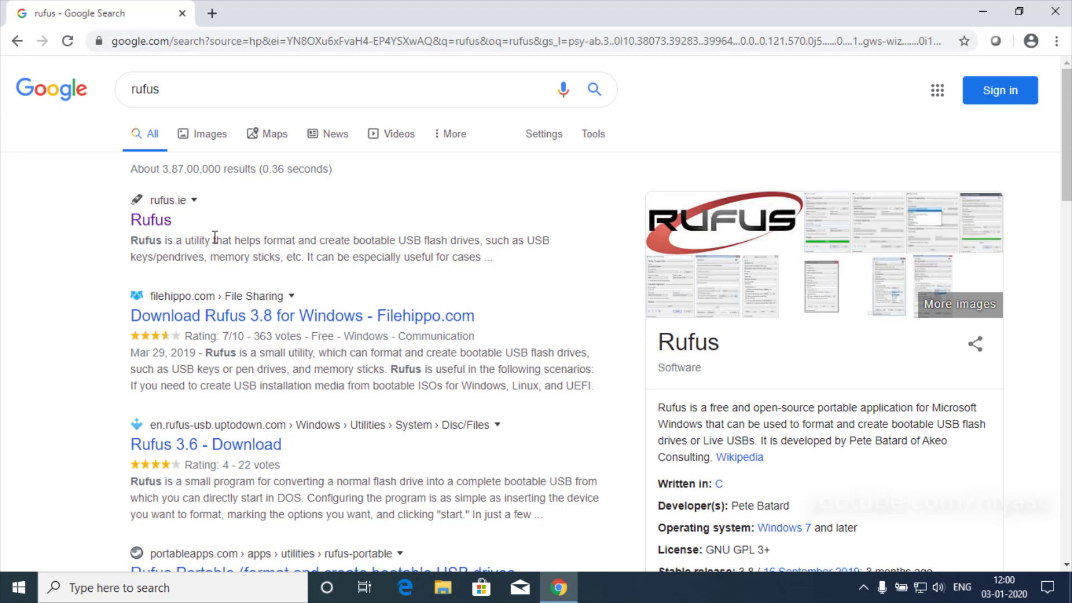
- Download rufus-3.8.exe from the rufus.ie site and save it to the desktop
{"action": "left_click", "coordinate": [151, 219]}
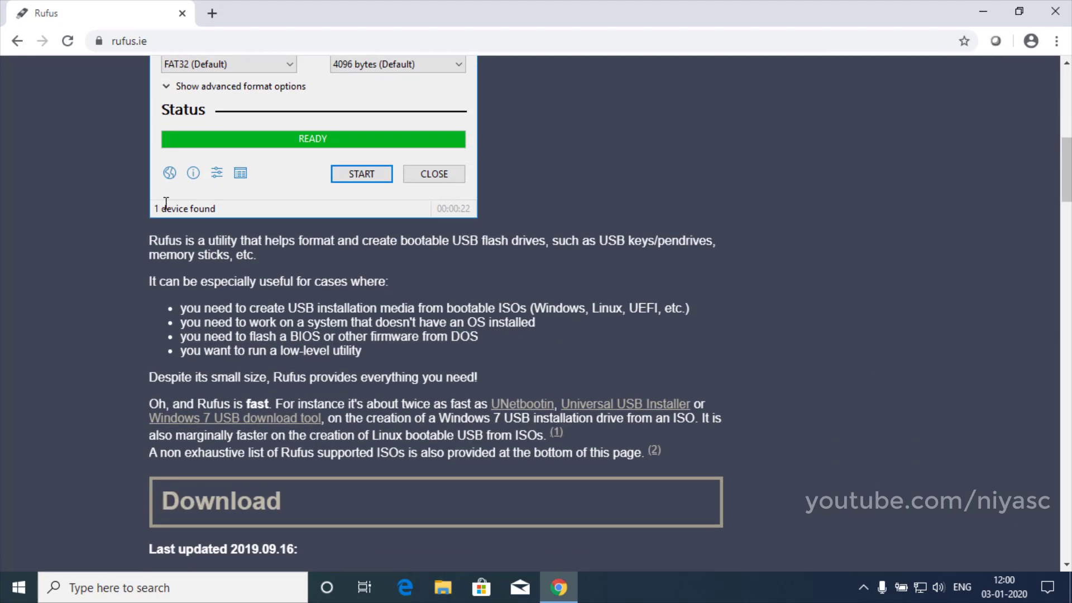
{"action": "scroll", "scroll_direction": "down", "scroll_amount": 3}
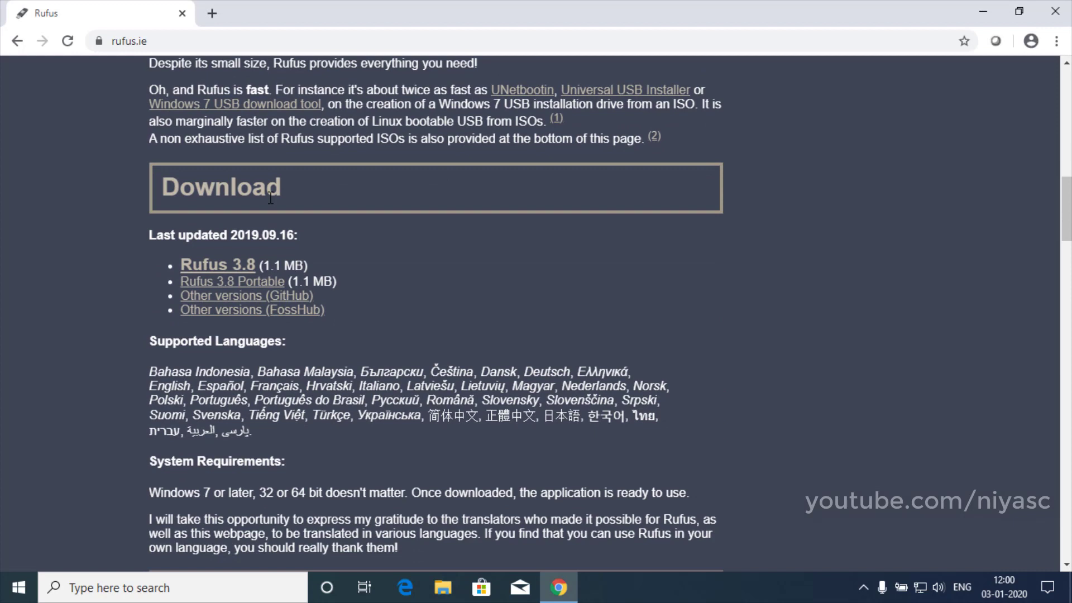
{"action": "mouse_move", "coordinate": [215, 267]}
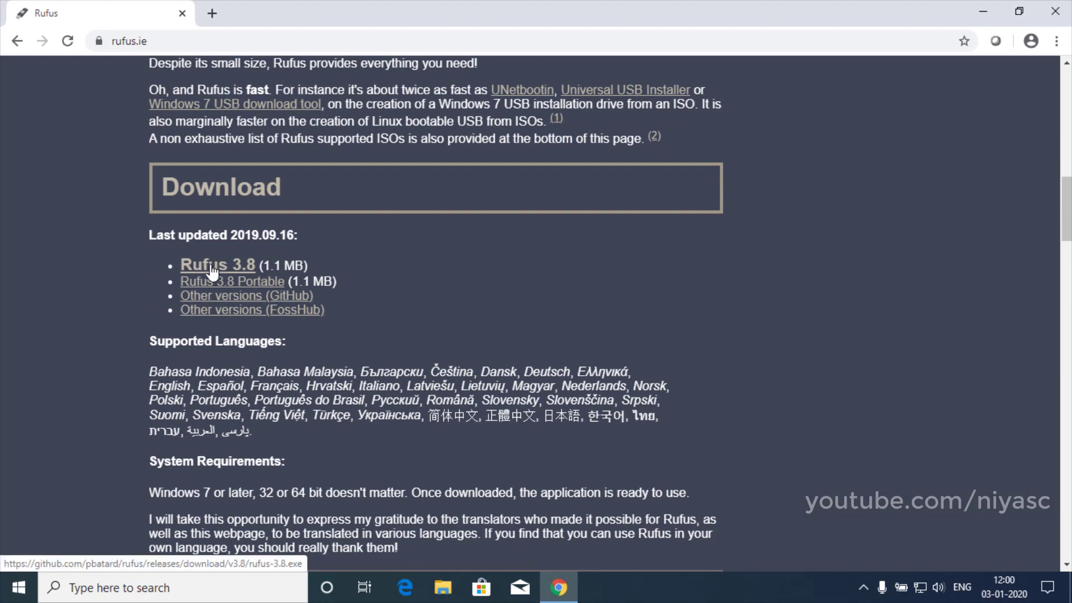
{"action": "left_click", "coordinate": [217, 264]}
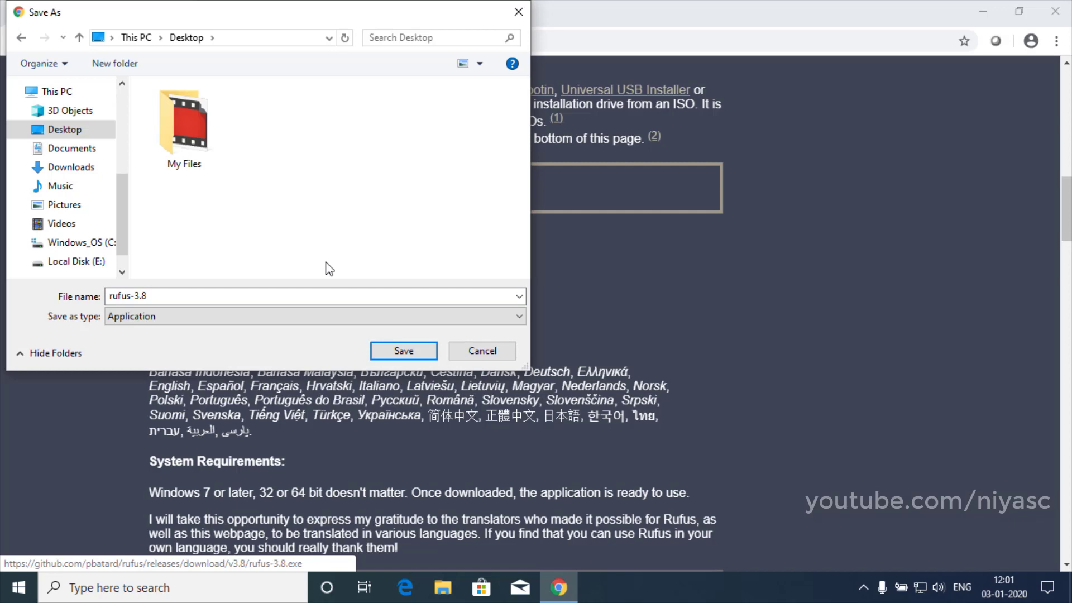
{"action": "left_click", "coordinate": [402, 350]}
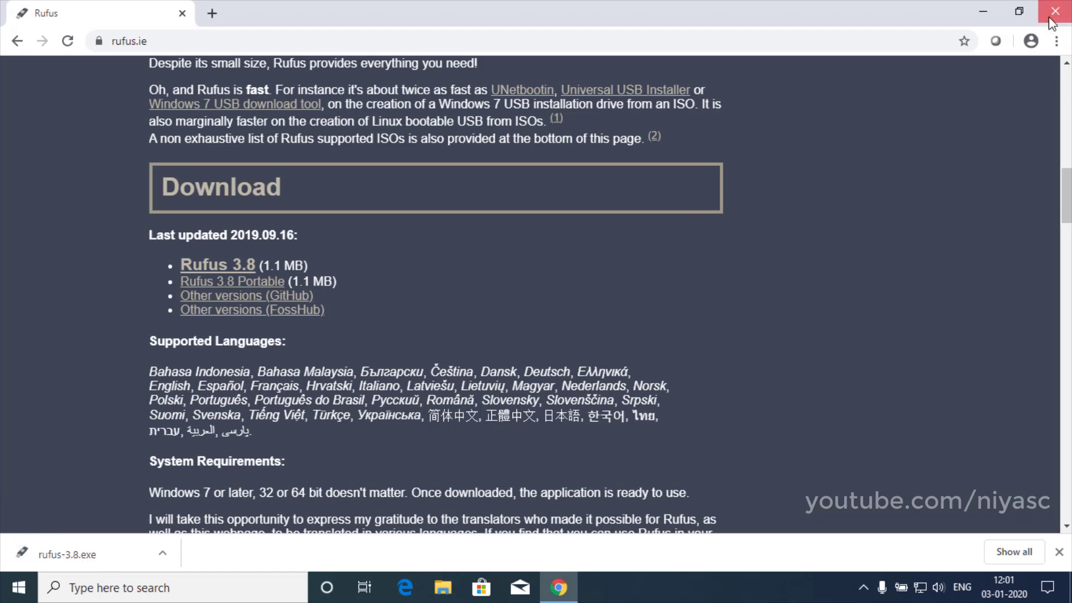
- Close Chrome and launch rufus-3.8 from the desktop
{"action": "left_click", "coordinate": [1055, 12]}
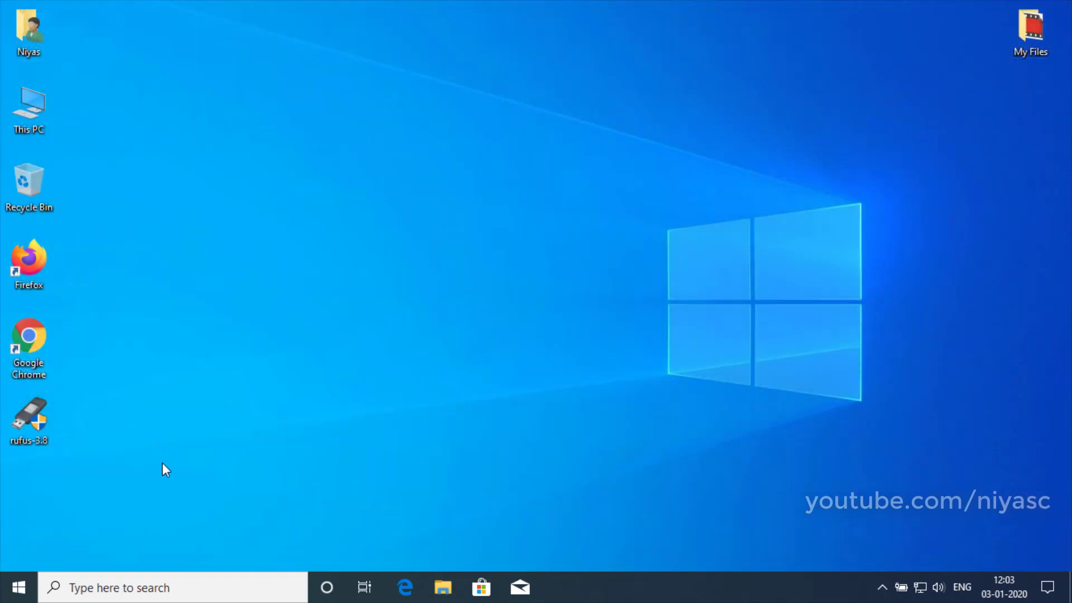
{"action": "left_click", "coordinate": [28, 421]}
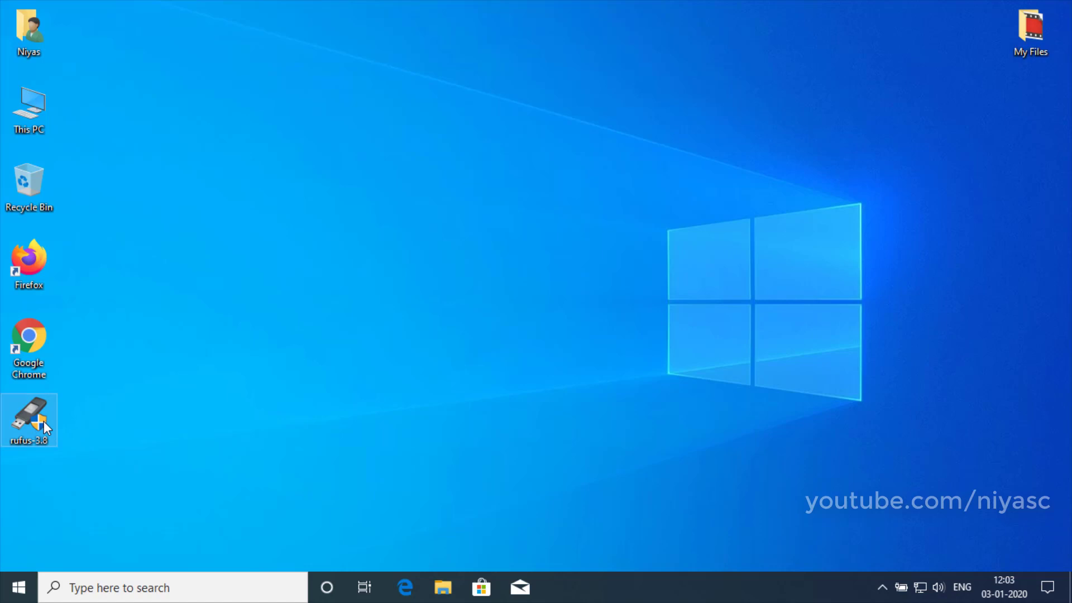
{"action": "double_click", "coordinate": [29, 420]}
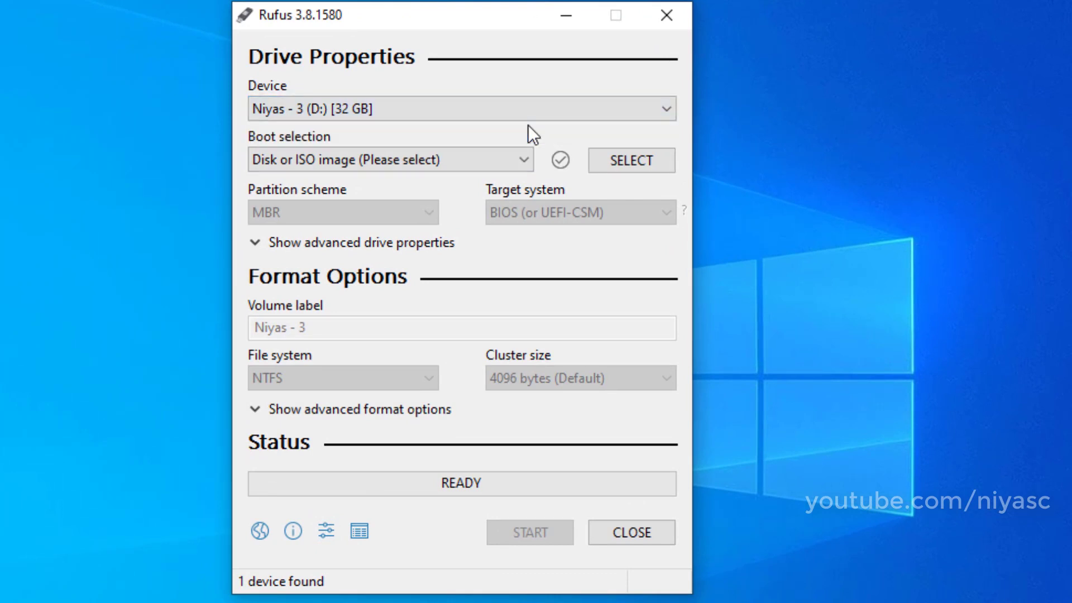
{"action": "mouse_move", "coordinate": [332, 152]}
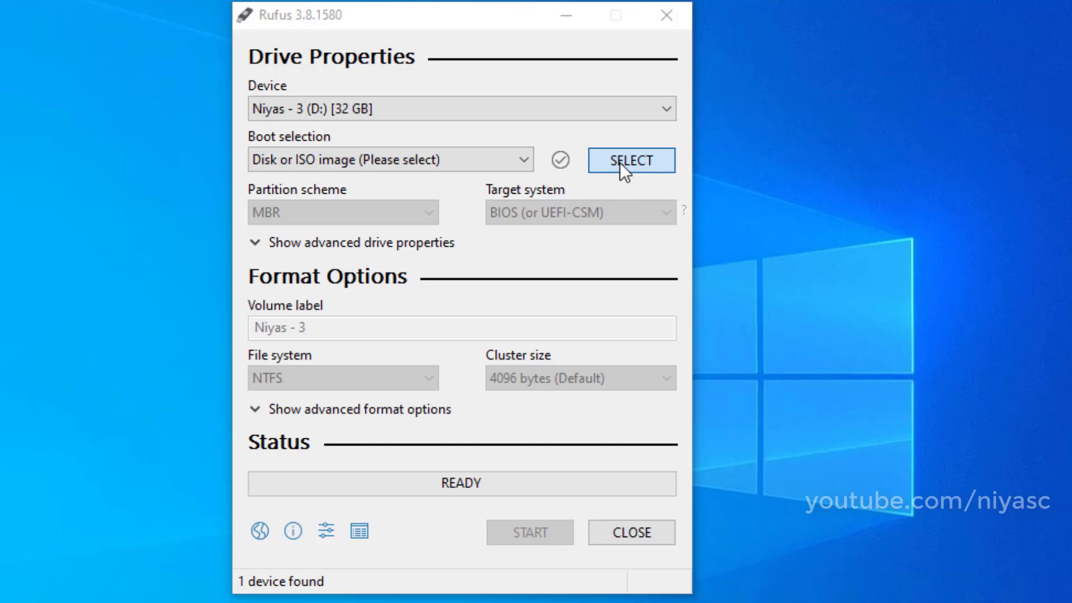
- Load ubuntu-18.04.3-desktop-amd64.iso from the Linux folder as the boot image
{"action": "left_click", "coordinate": [630, 161]}
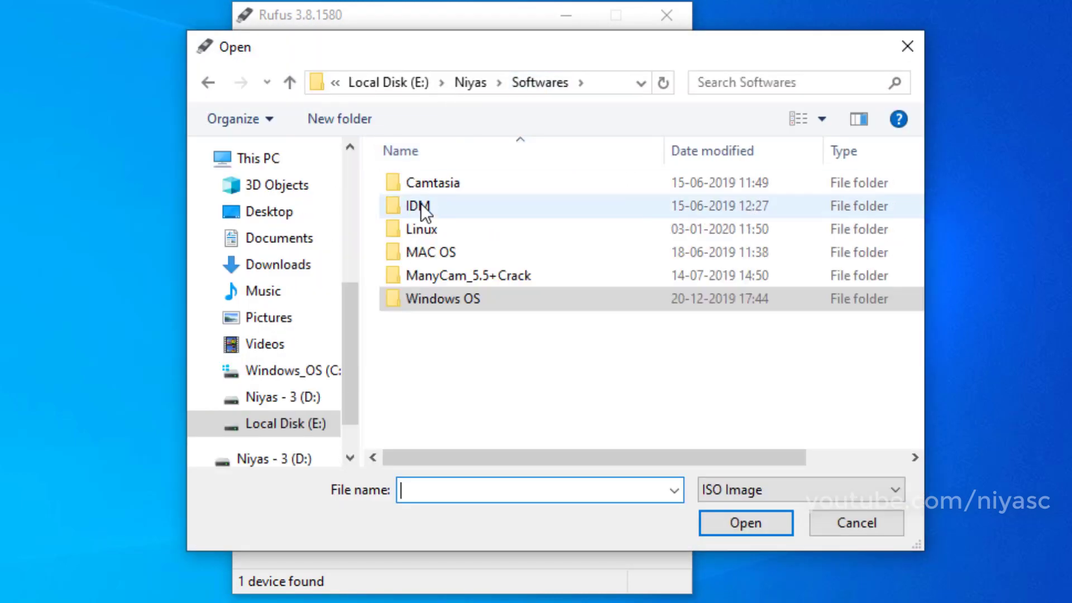
{"action": "double_click", "coordinate": [421, 228]}
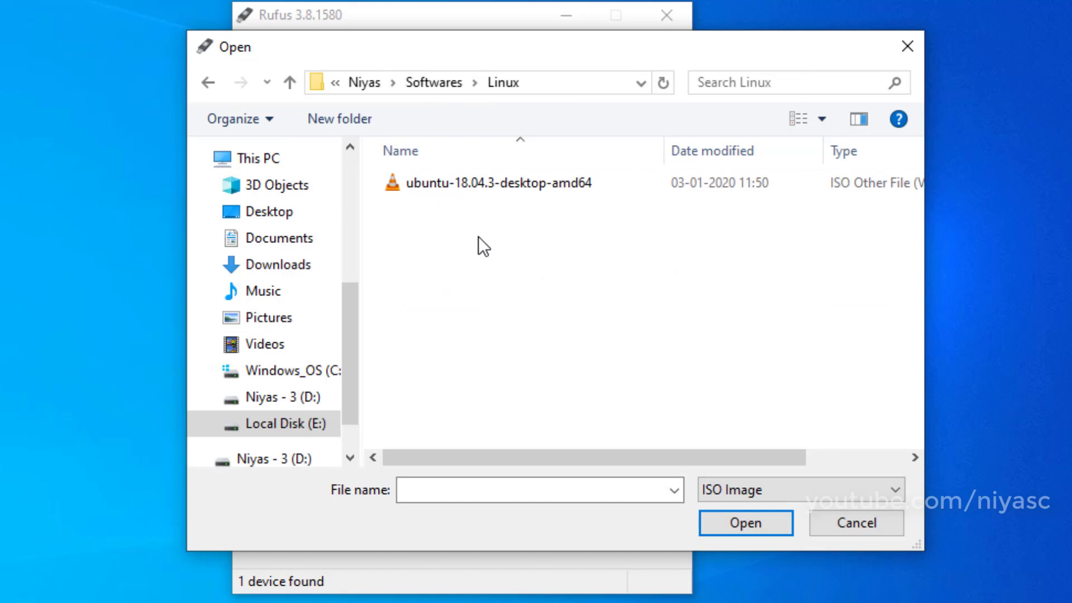
{"action": "mouse_move", "coordinate": [497, 212]}
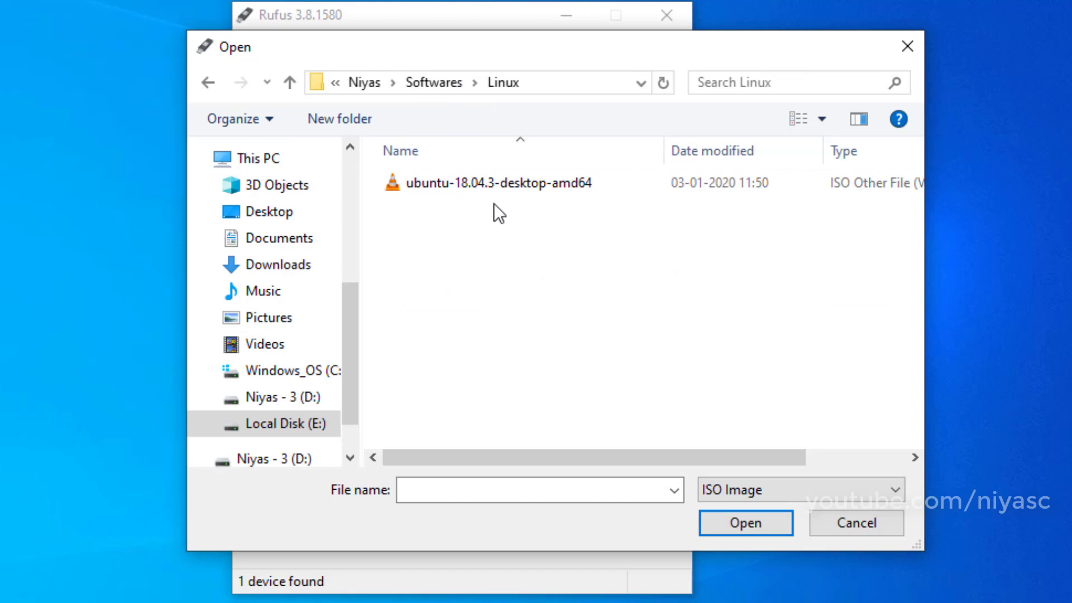
{"action": "left_click", "coordinate": [497, 182]}
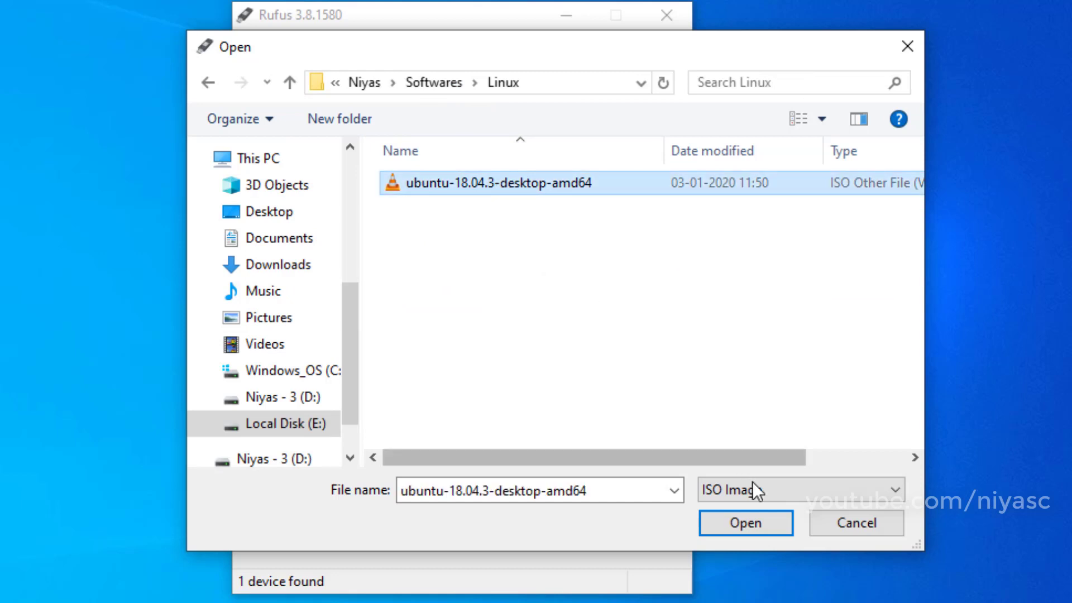
{"action": "left_click", "coordinate": [745, 522]}
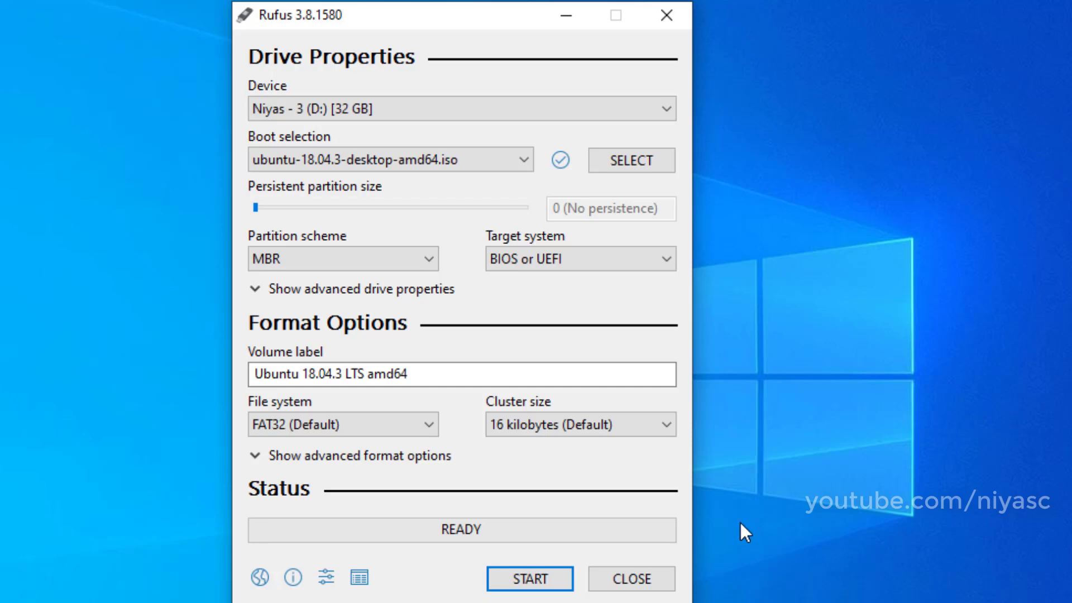
- Start the write, accept the Syslinux download and choose ISO Image mode
{"action": "left_click", "coordinate": [529, 579]}
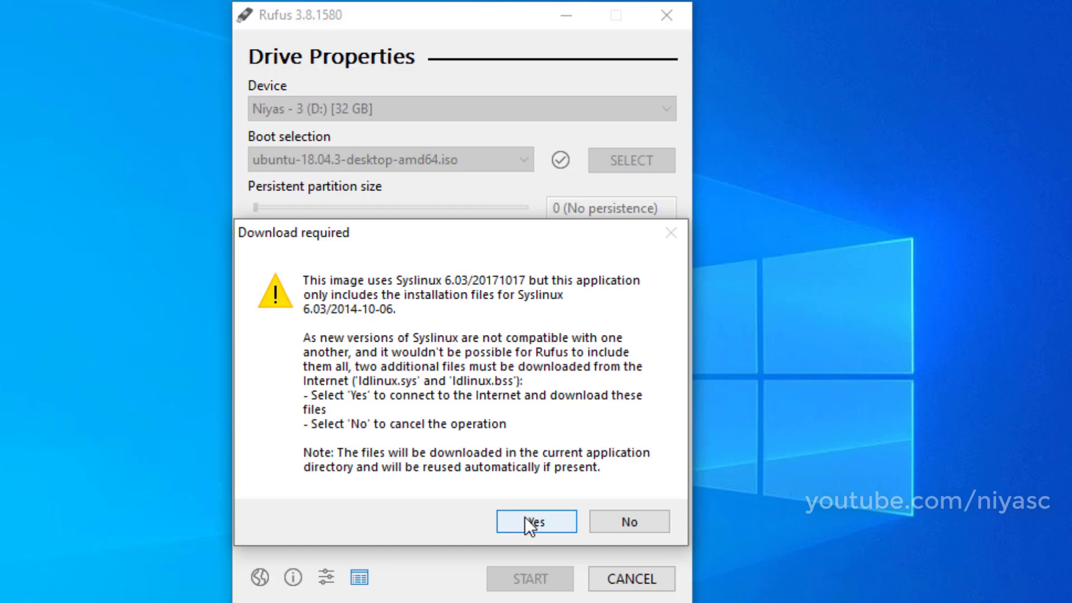
{"action": "left_click", "coordinate": [536, 521]}
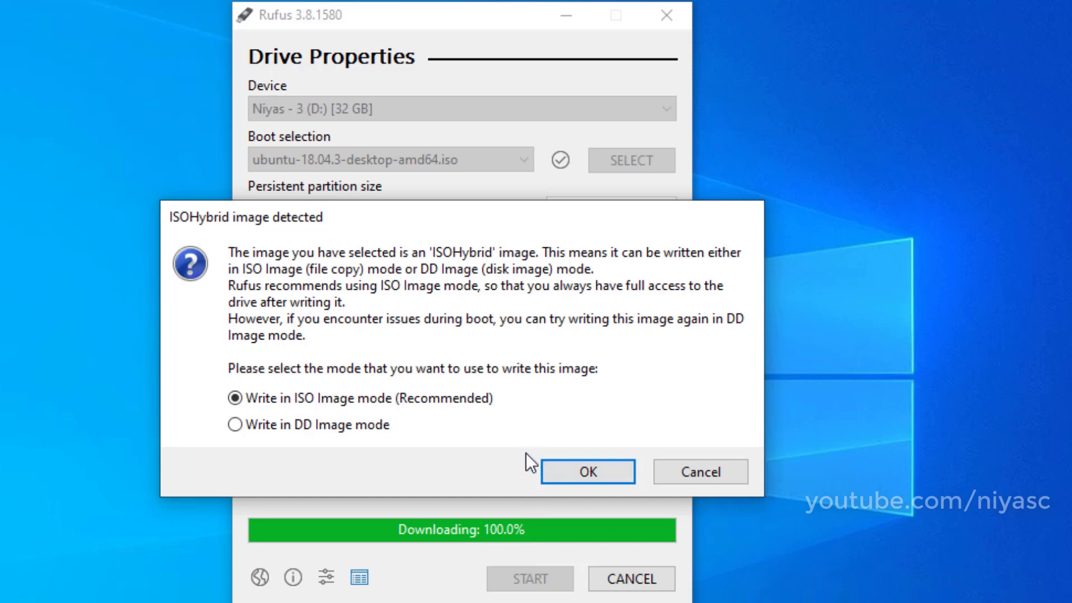
{"action": "mouse_move", "coordinate": [571, 472]}
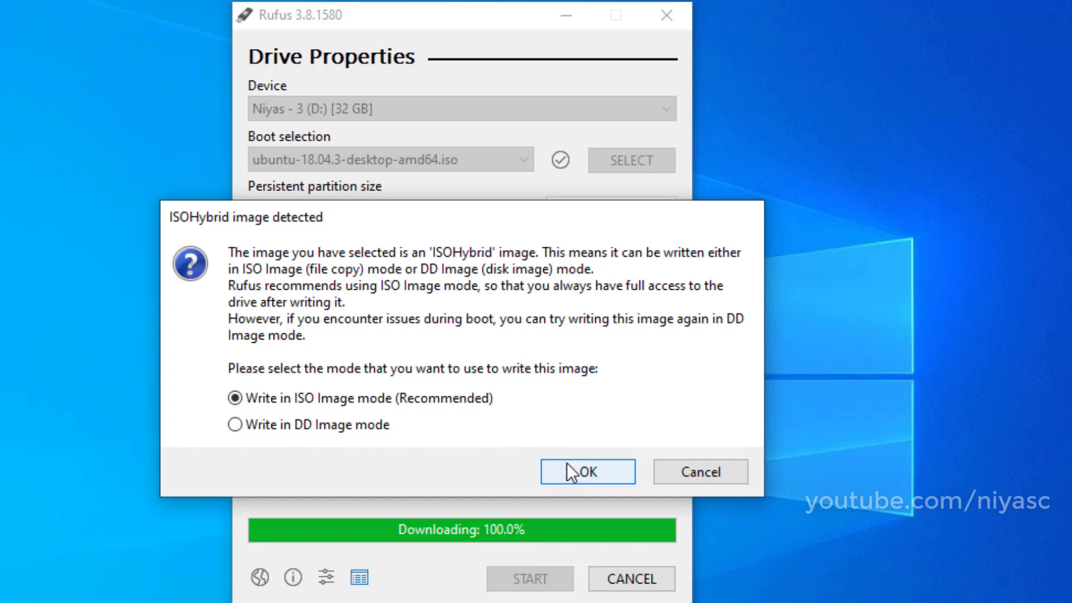
{"action": "left_click", "coordinate": [587, 472]}
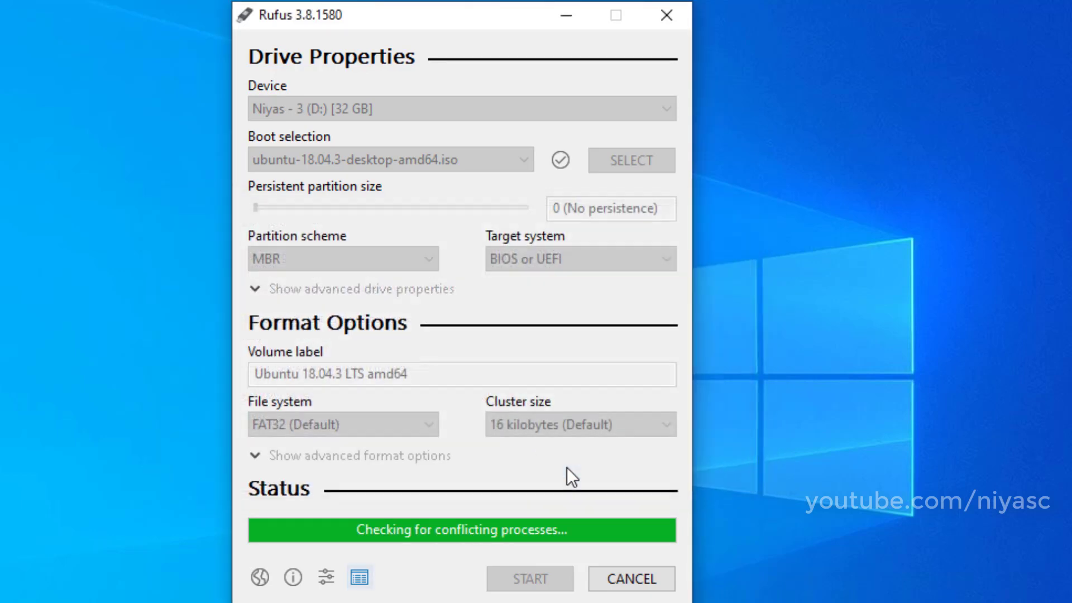
{"action": "left_click", "coordinate": [529, 579]}
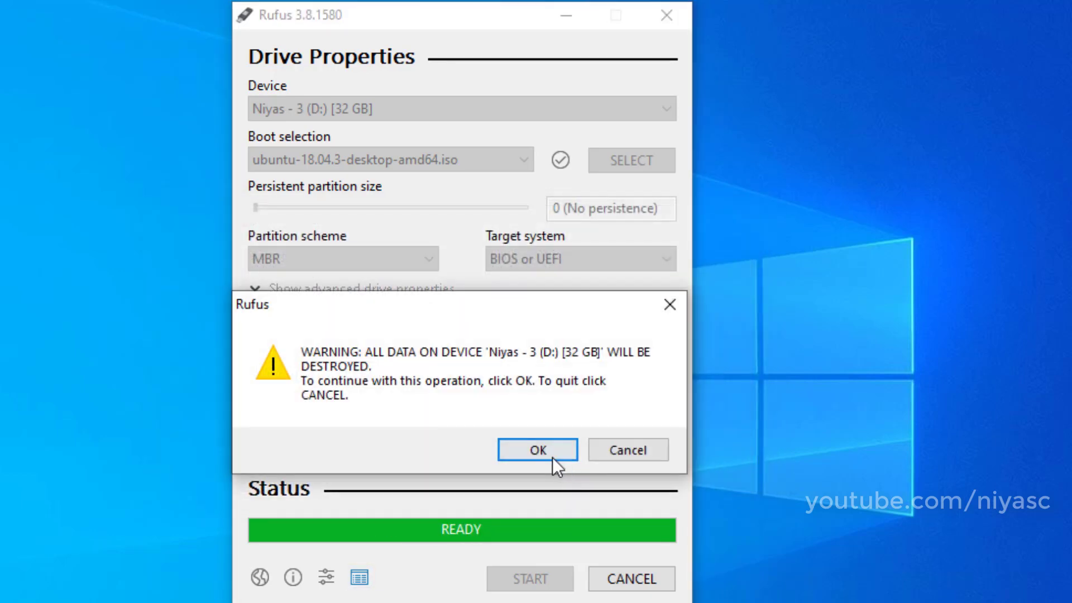
- Confirm erasing the USB drive, then close Rufus once it shows Ready
{"action": "left_click", "coordinate": [536, 450]}
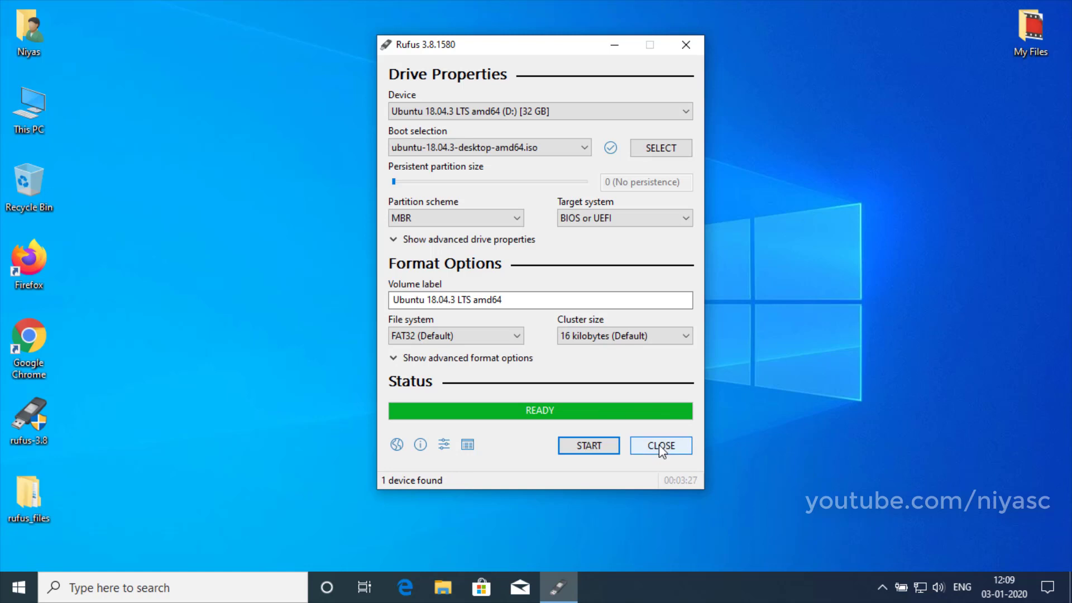
{"action": "left_click", "coordinate": [659, 445]}
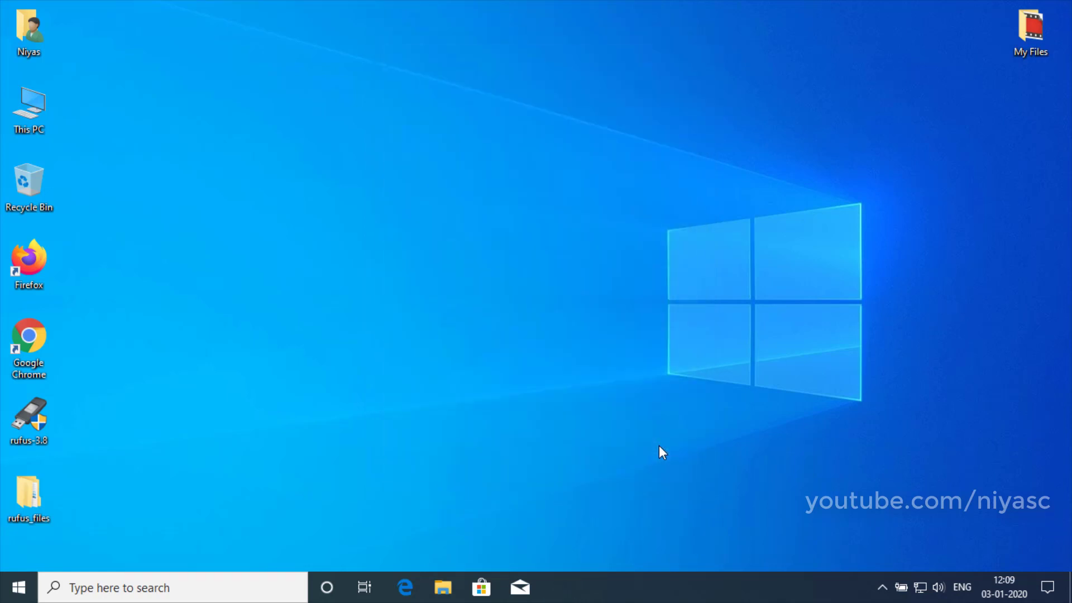
{"action": "mouse_move", "coordinate": [277, 240]}
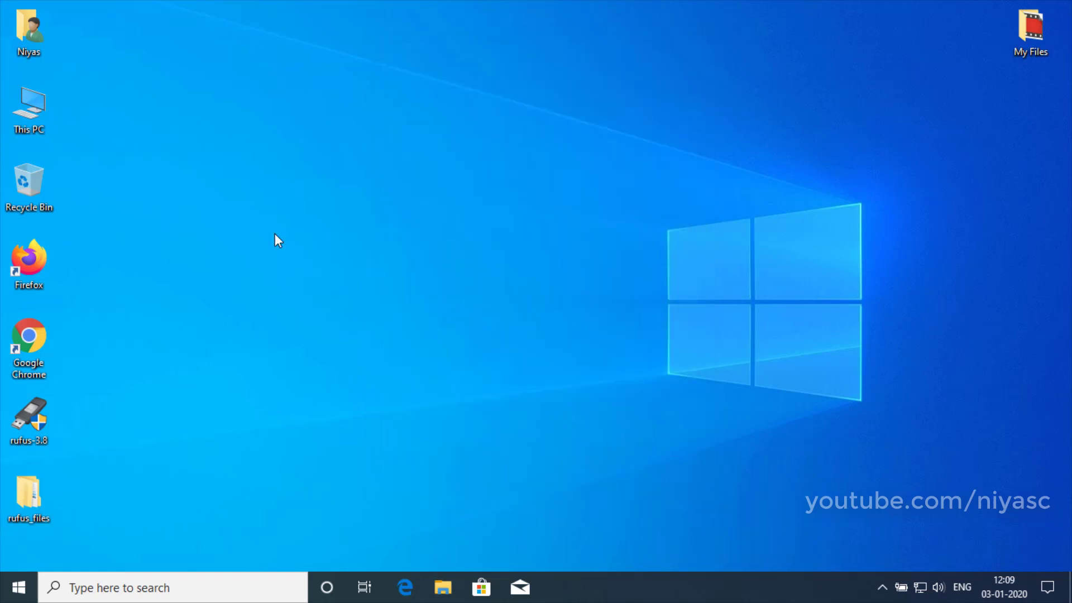
{"action": "left_click", "coordinate": [28, 109]}
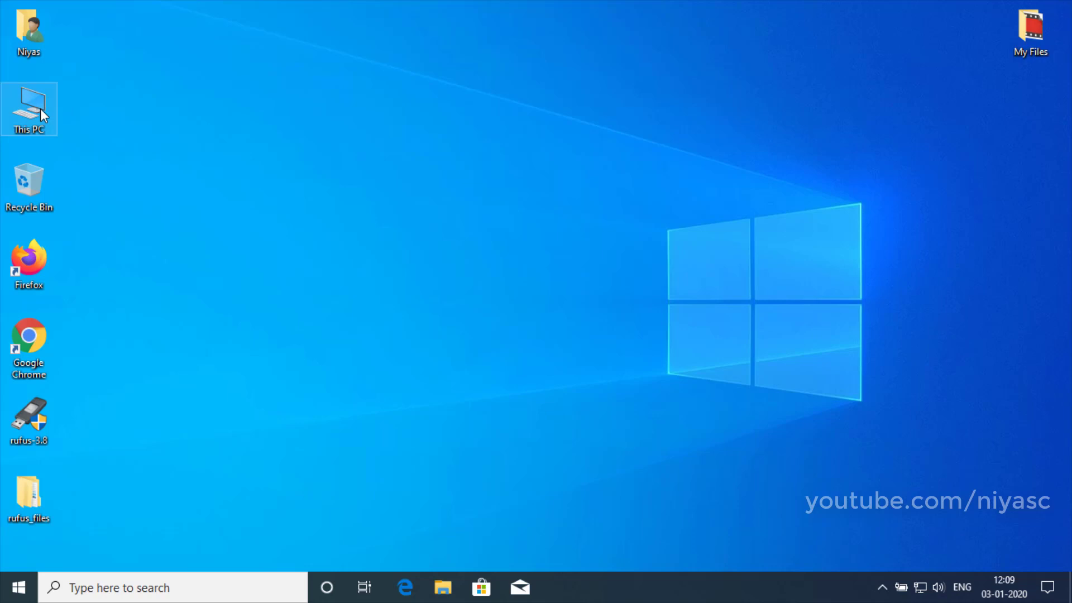
{"action": "double_click", "coordinate": [28, 110]}
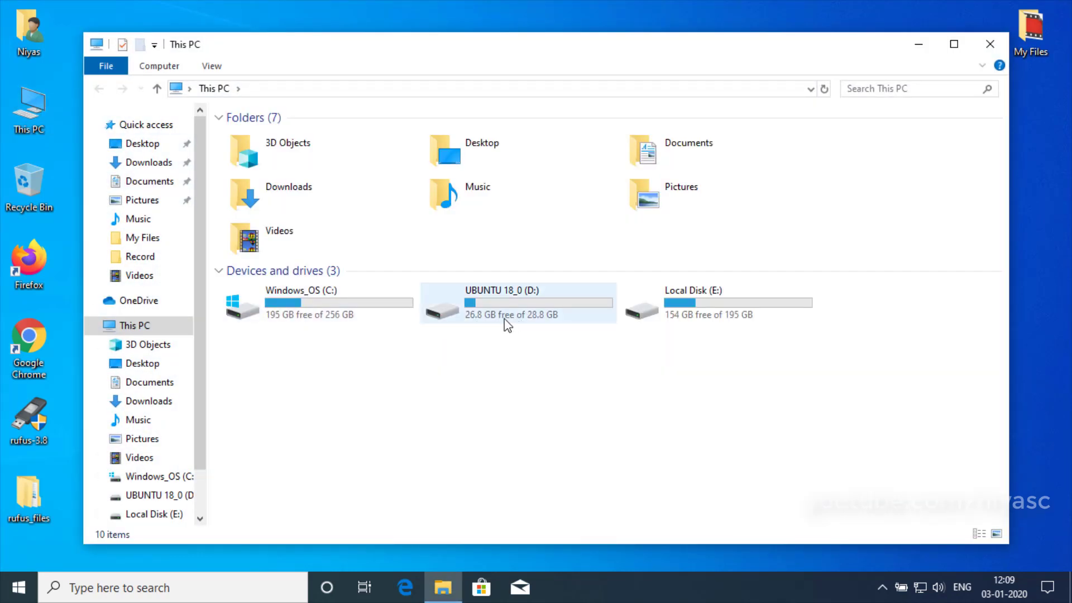
{"action": "double_click", "coordinate": [516, 302]}
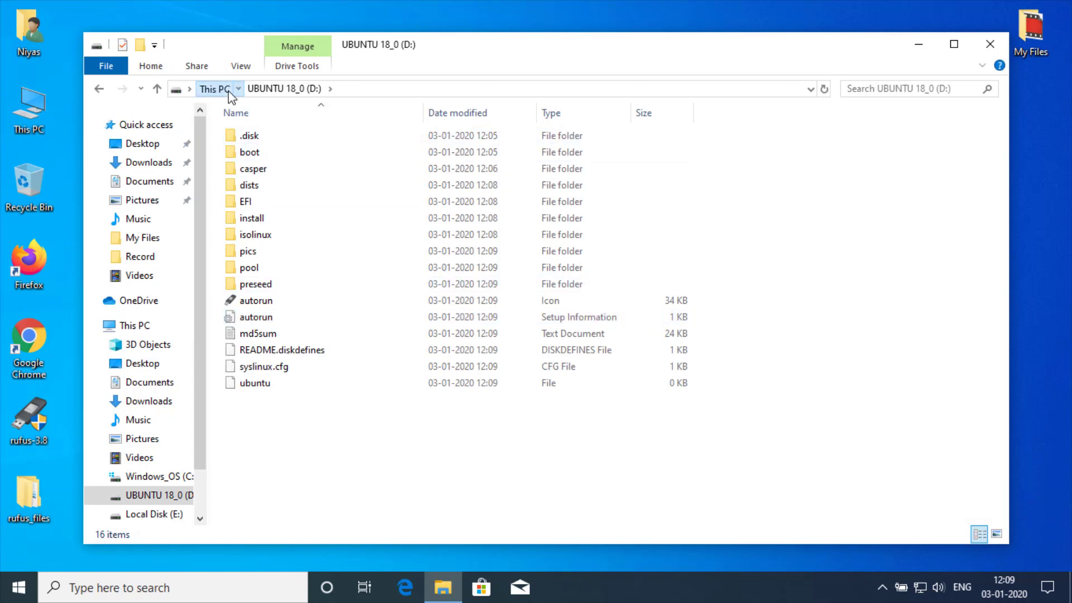
{"action": "left_click", "coordinate": [213, 89]}
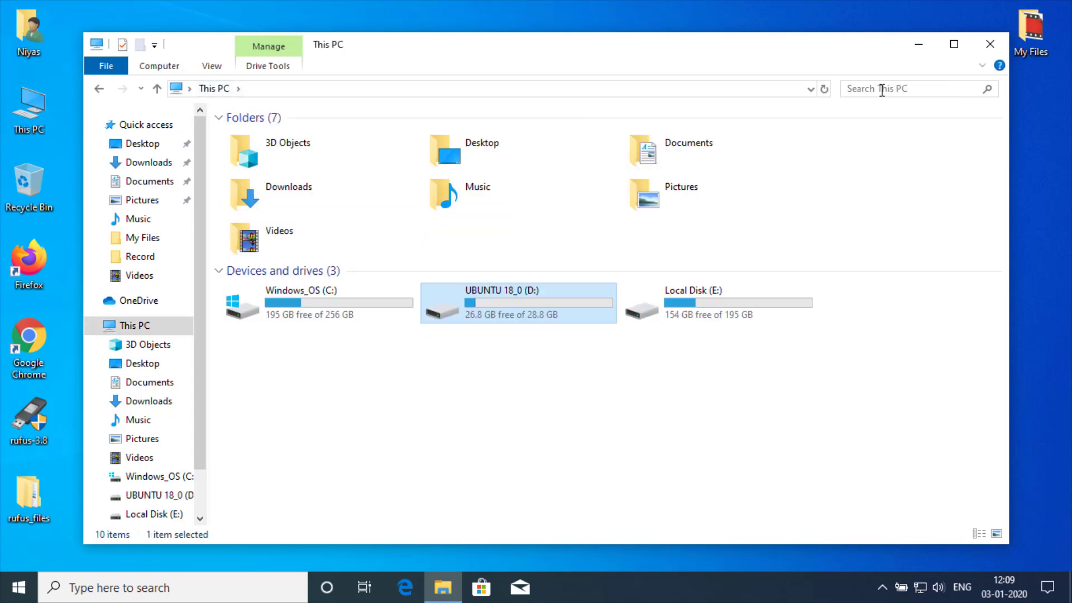
{"action": "left_click", "coordinate": [990, 44]}
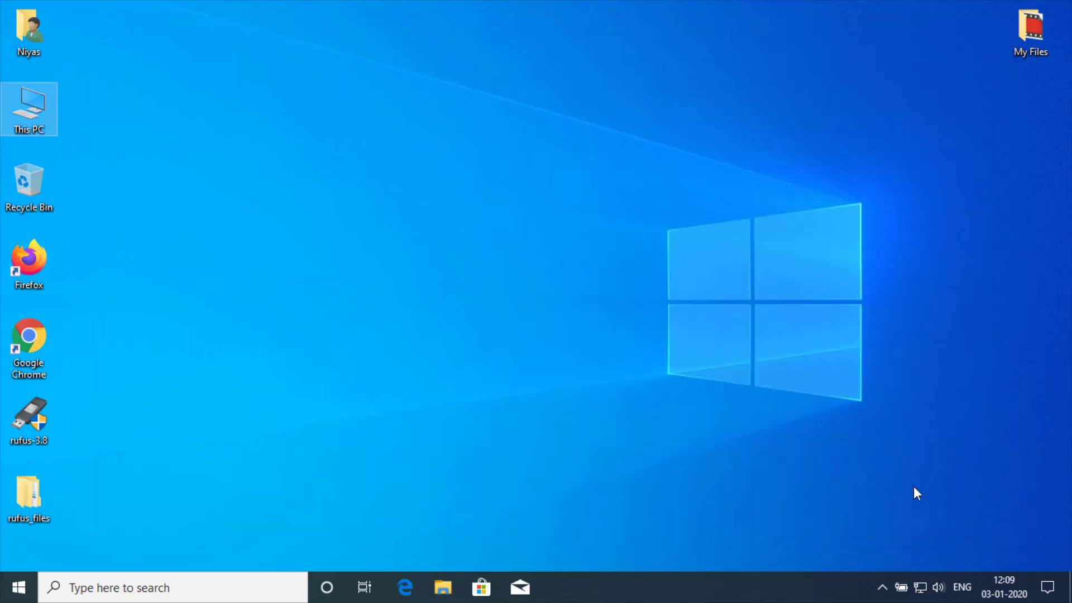